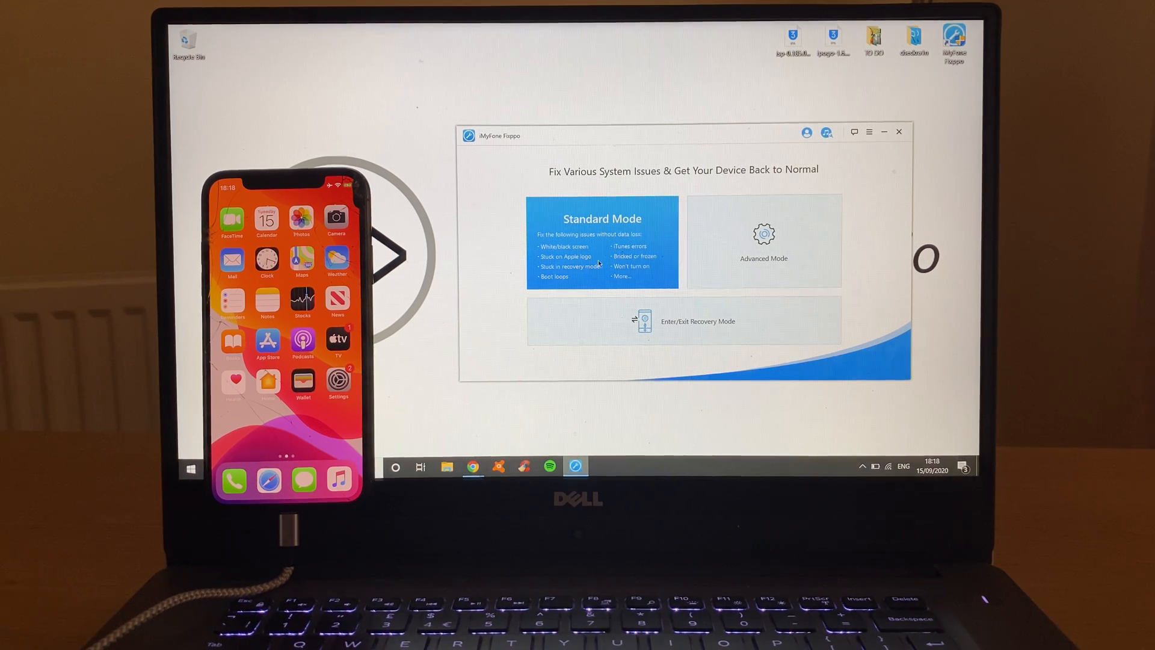
mouse_move(882, 266)
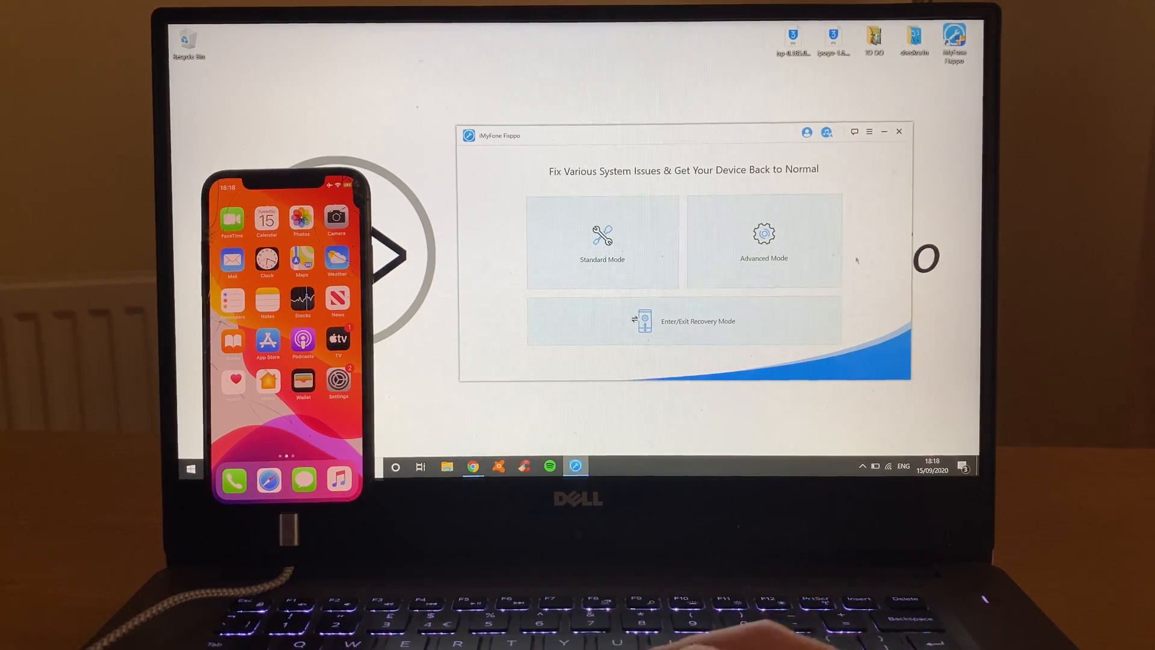
mouse_move(602, 243)
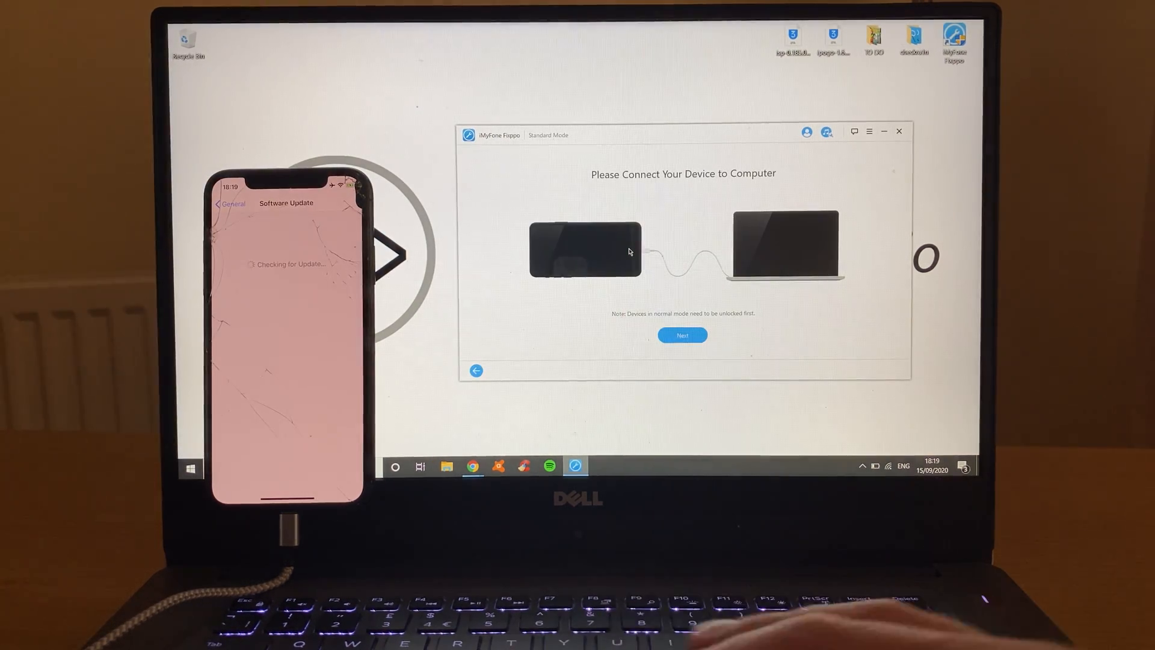
Advance to the Download Firmware step for the iPhone X, then go back to the home screen.
left_click(681, 336)
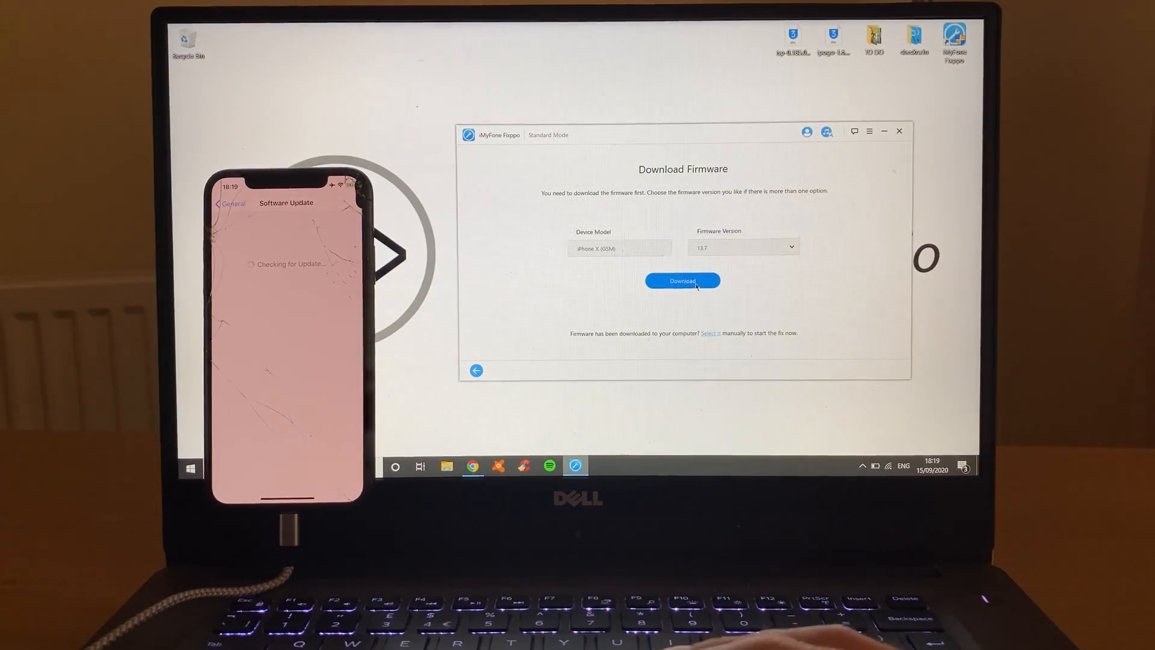
left_click(682, 280)
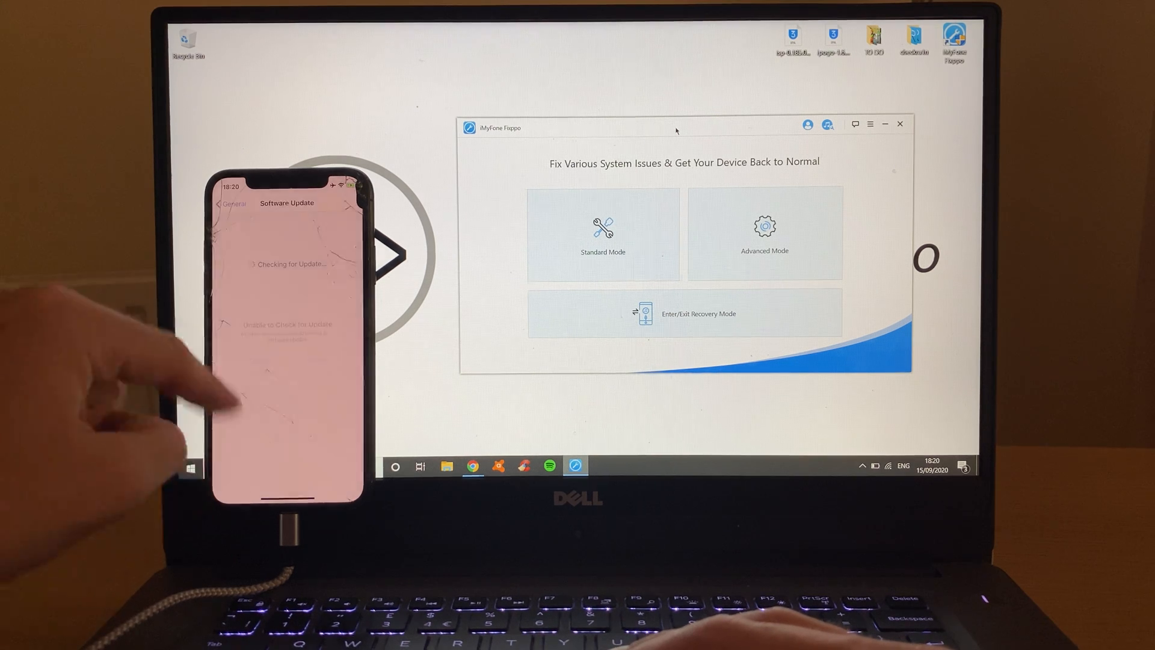
left_click(603, 232)
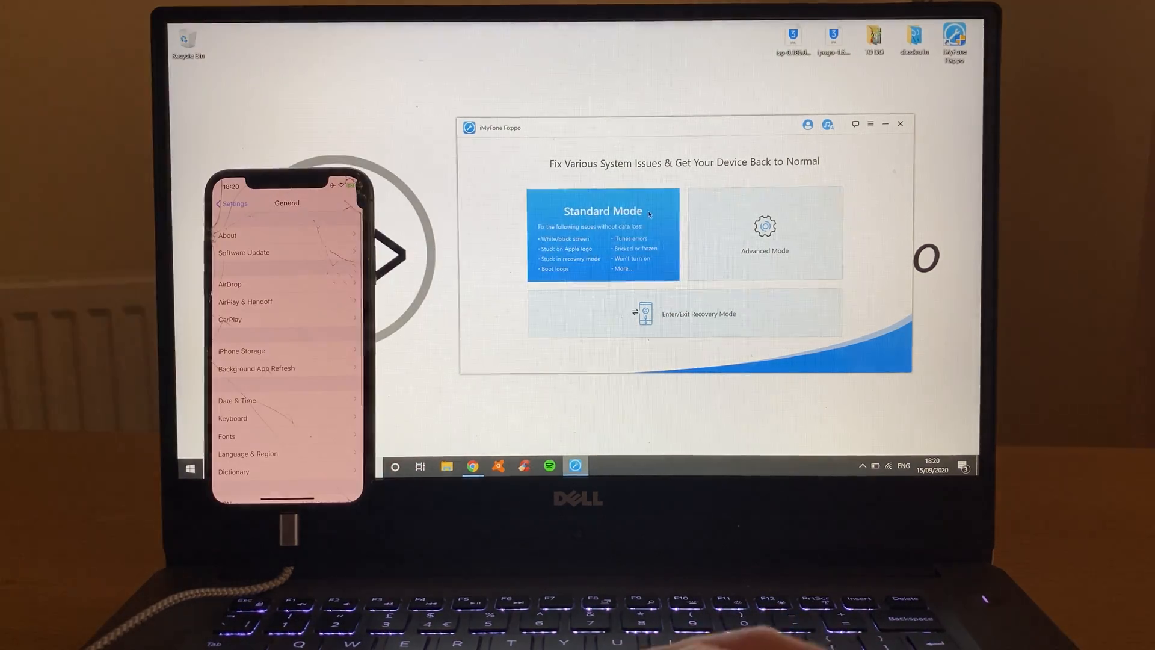
left_click(766, 233)
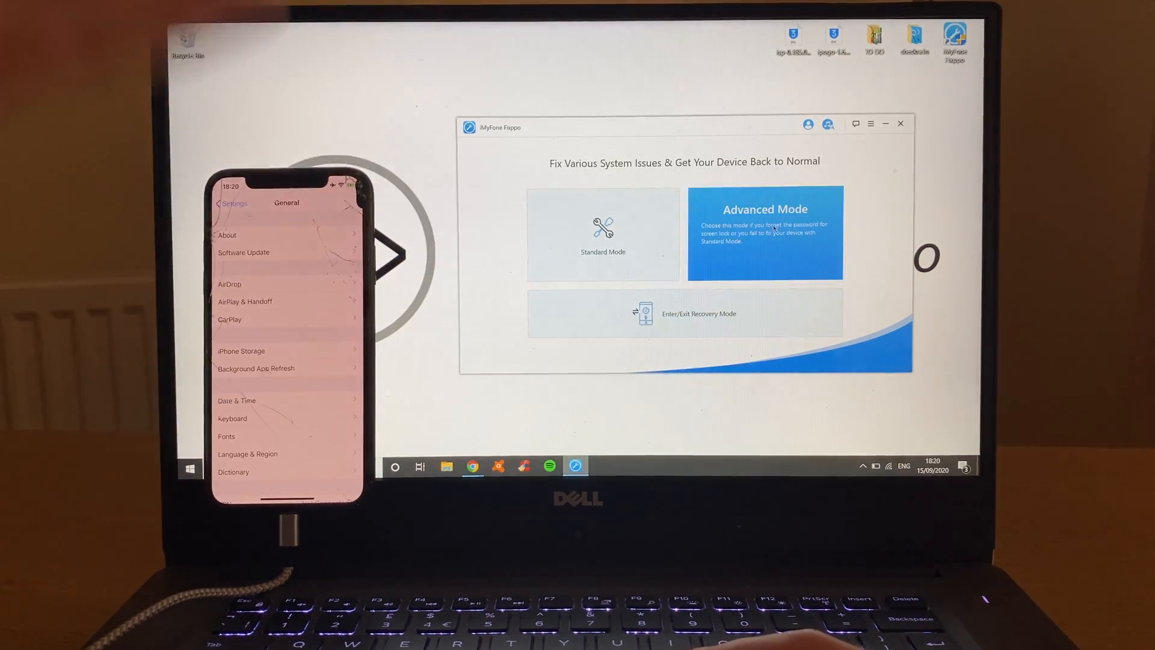
left_click(765, 232)
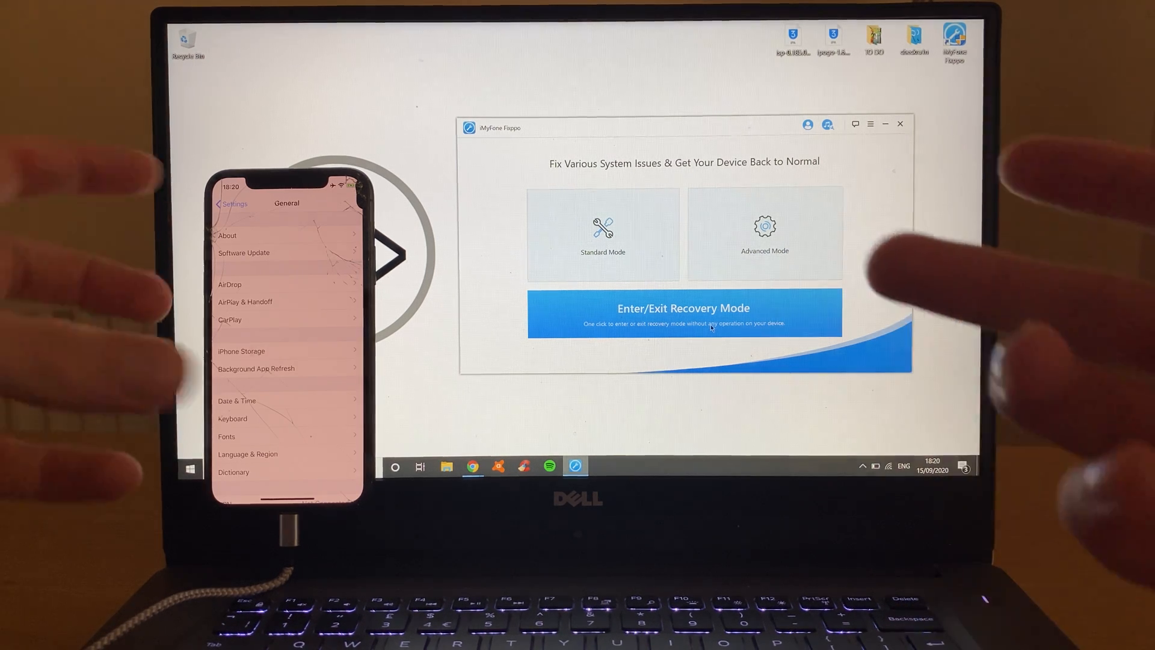
left_click(682, 313)
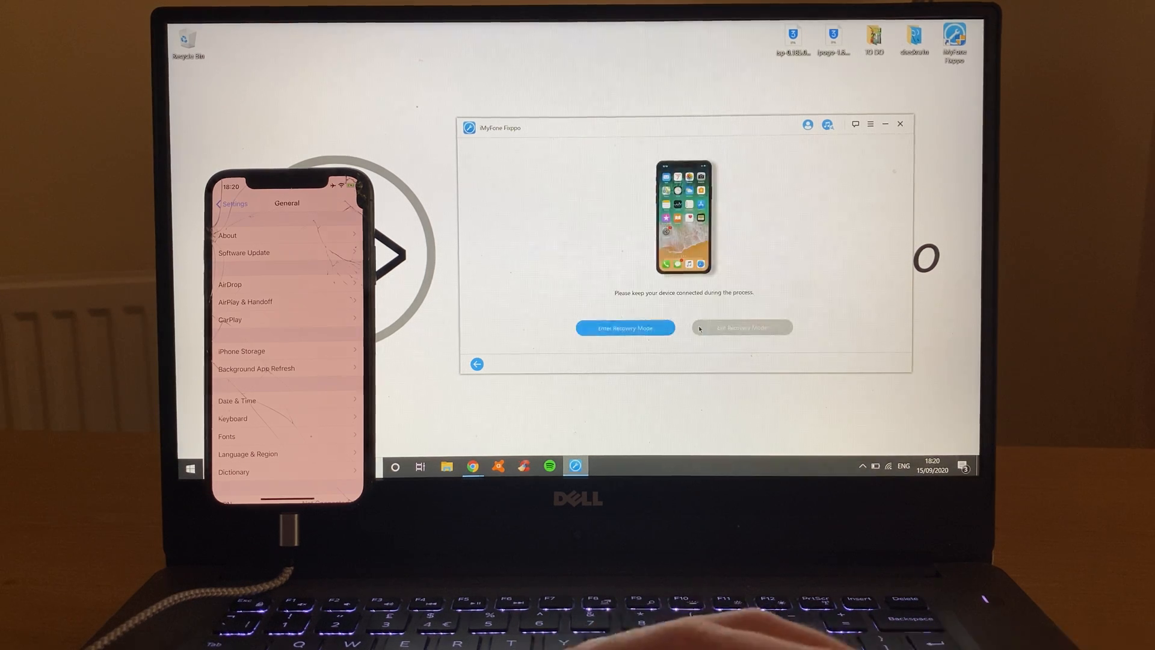
Enter Recovery Mode on the connected iPhone and acknowledge the iTunes-blocked notice.
left_click(624, 327)
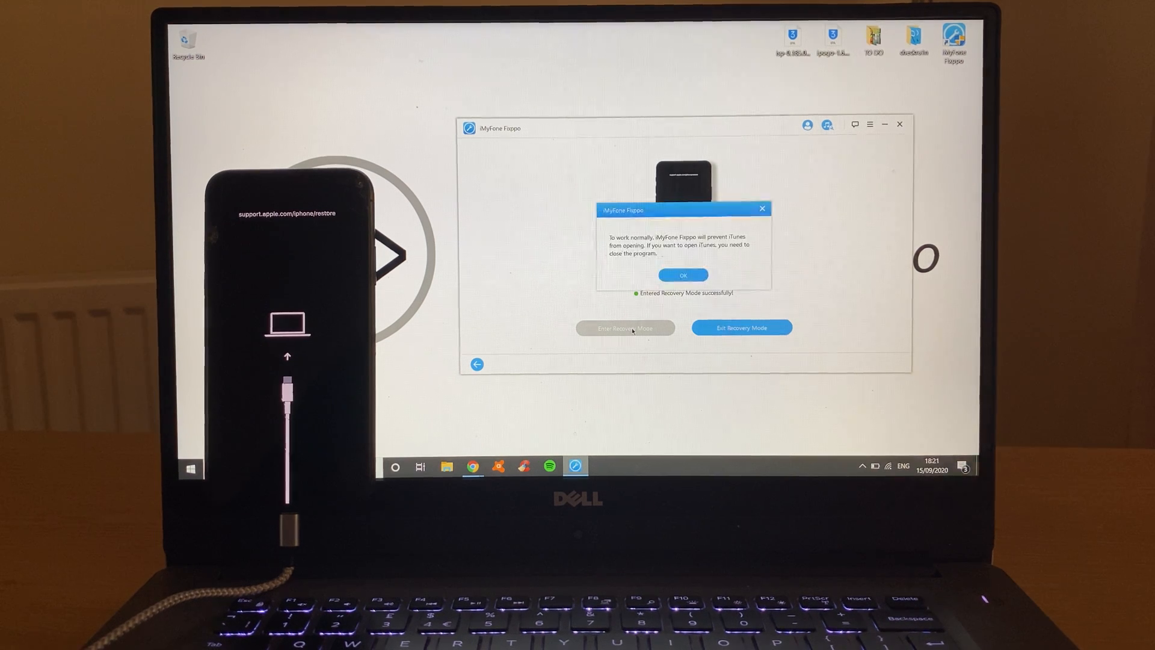
left_click(682, 274)
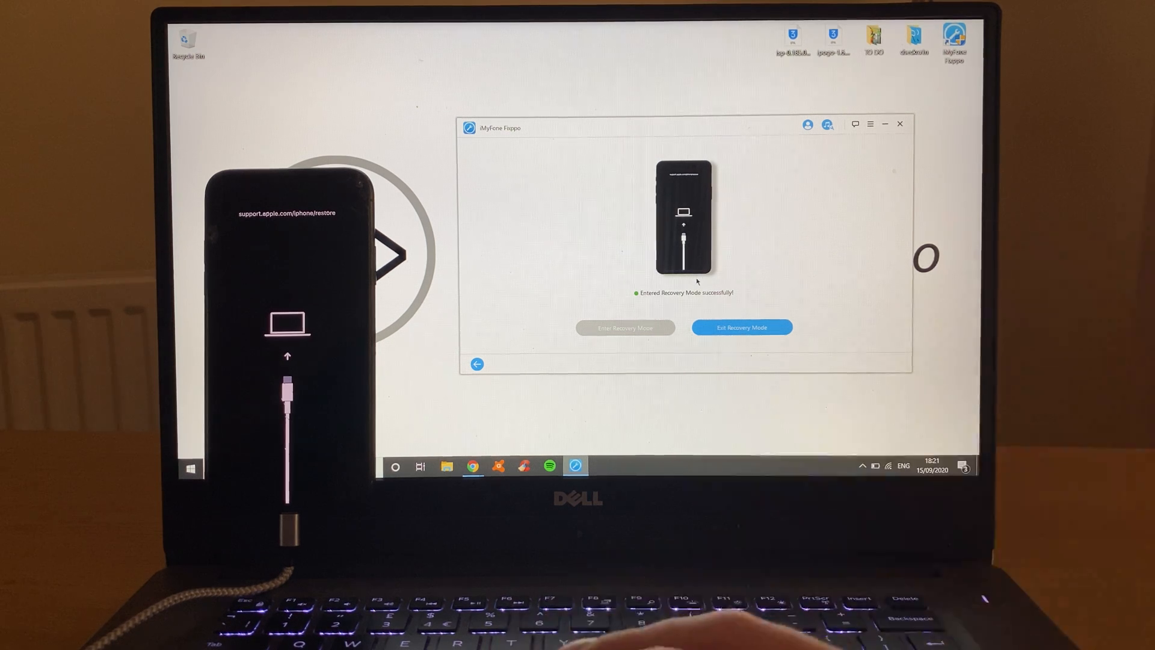
Exit Recovery Mode so the iPhone returns to its lock screen.
left_click(741, 328)
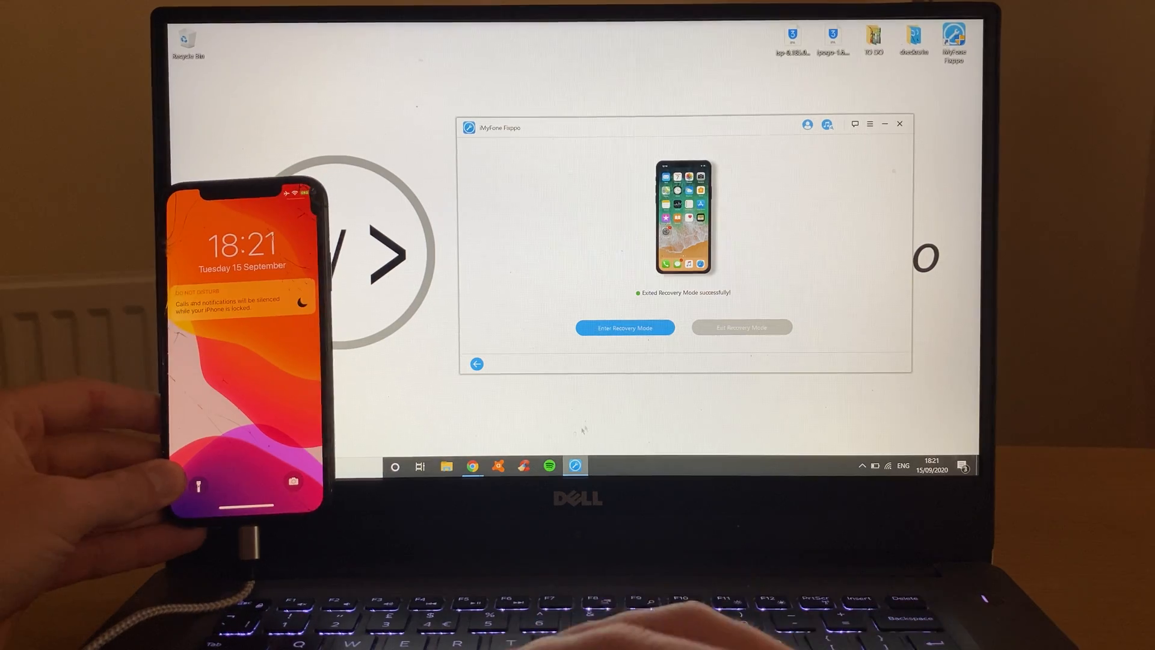
mouse_move(471, 466)
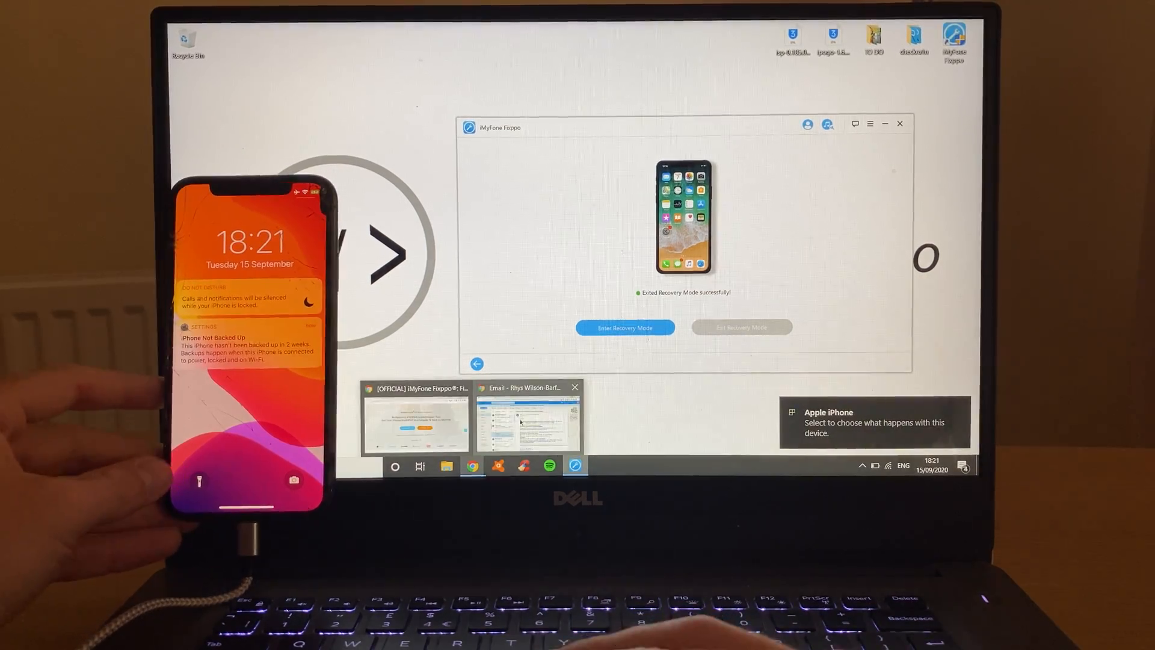
Bring up the Fixppo product page in Chrome and choose the Windows Buy Now plans page.
left_click(414, 420)
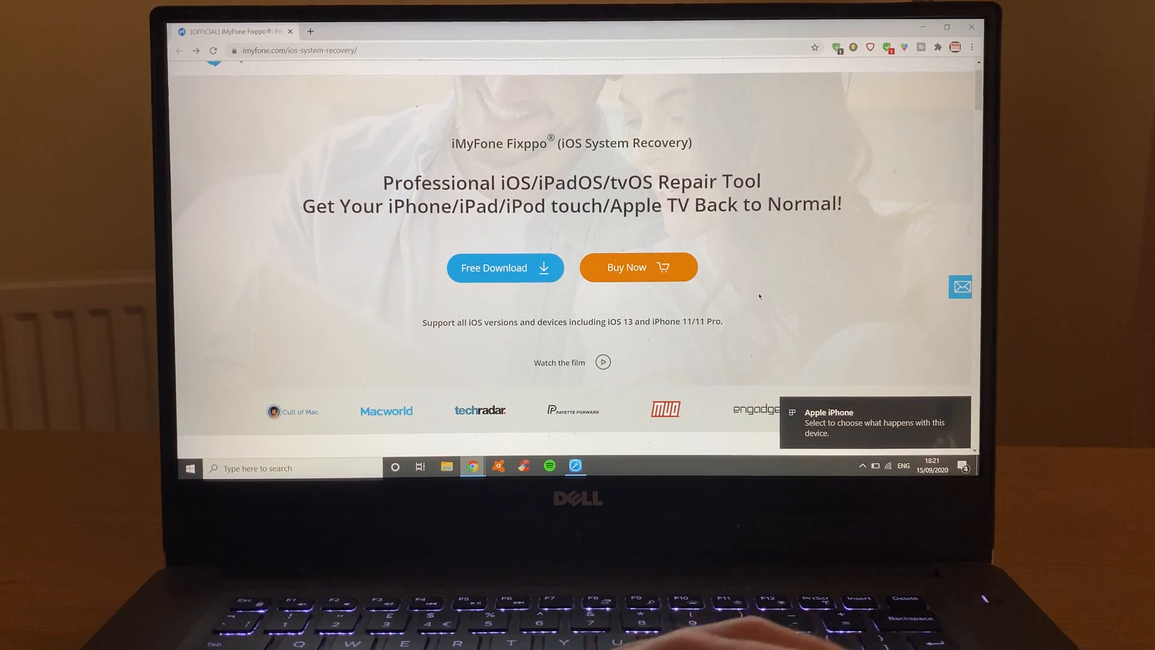
left_click(504, 267)
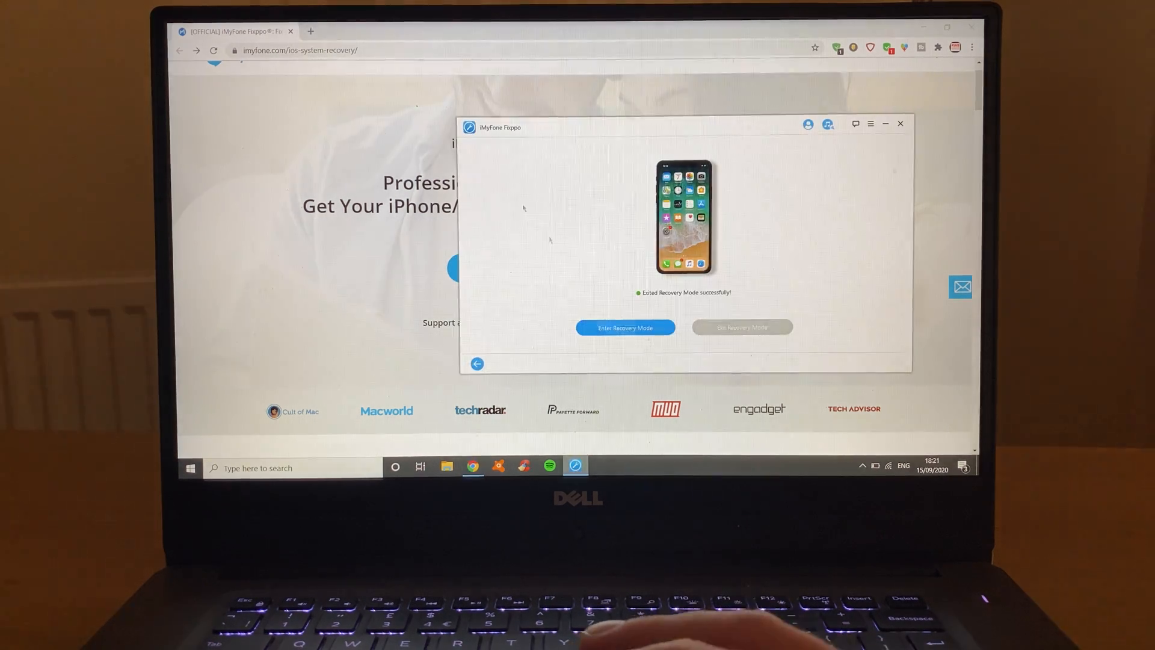
left_click(476, 364)
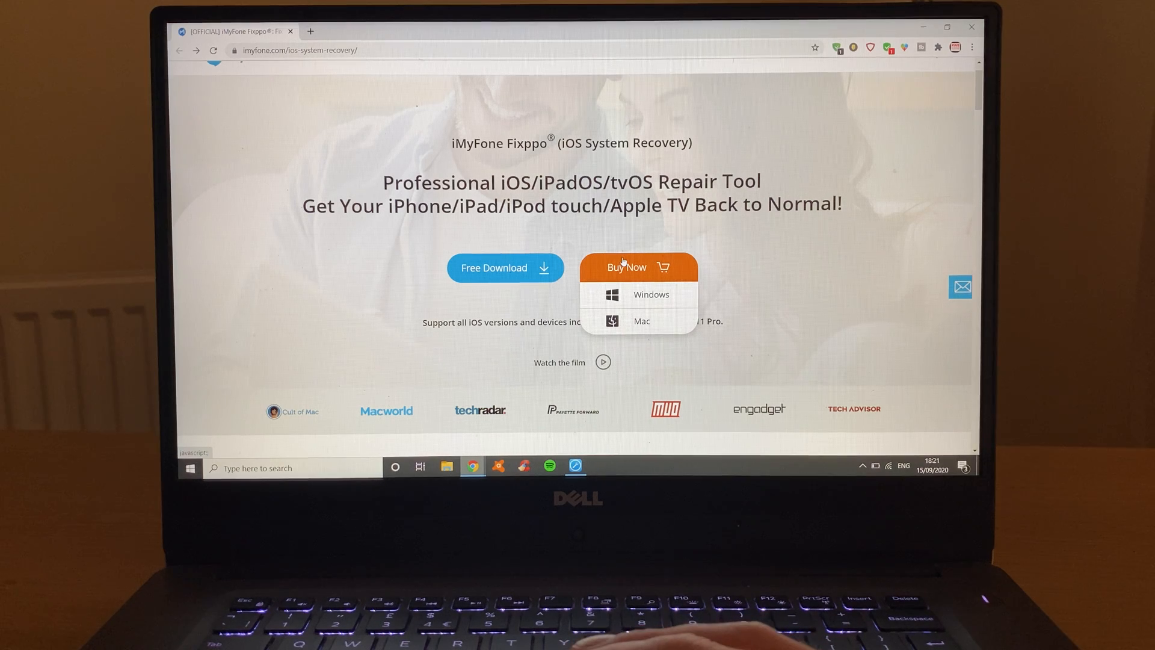
left_click(651, 293)
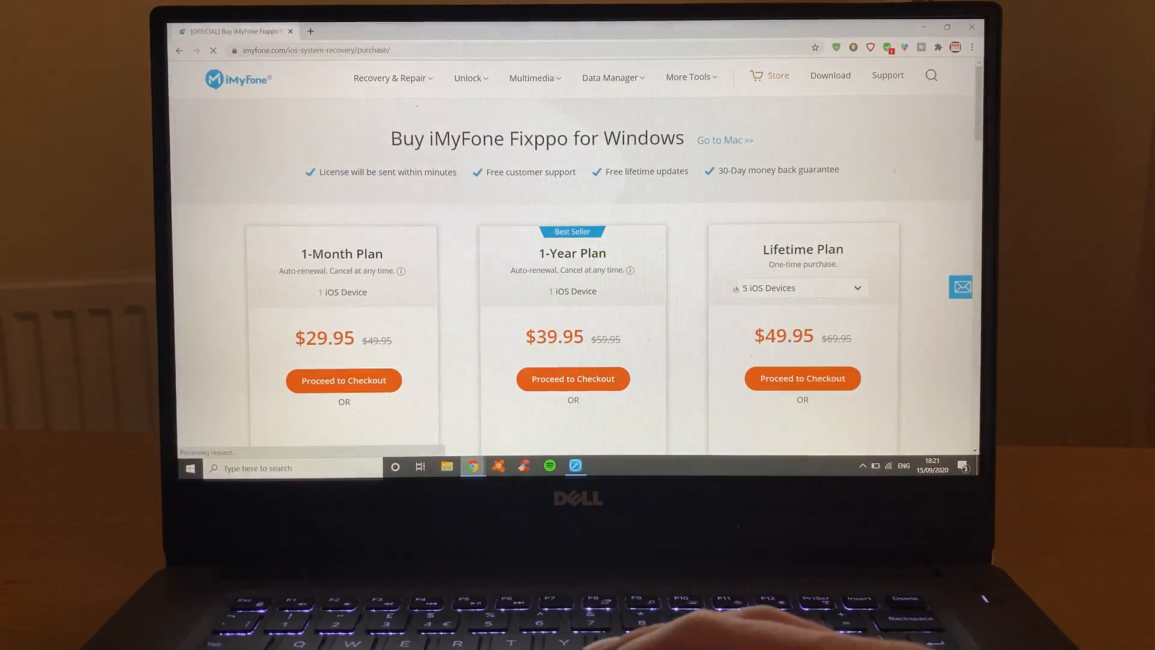
scroll("down", 3)
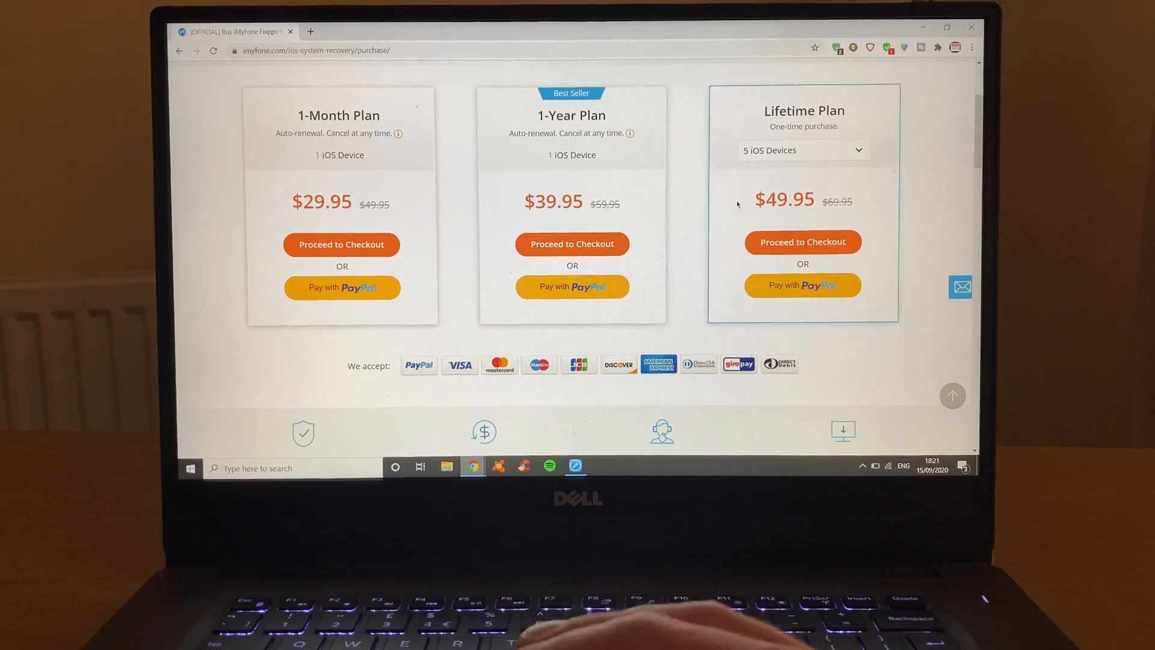
left_click(574, 466)
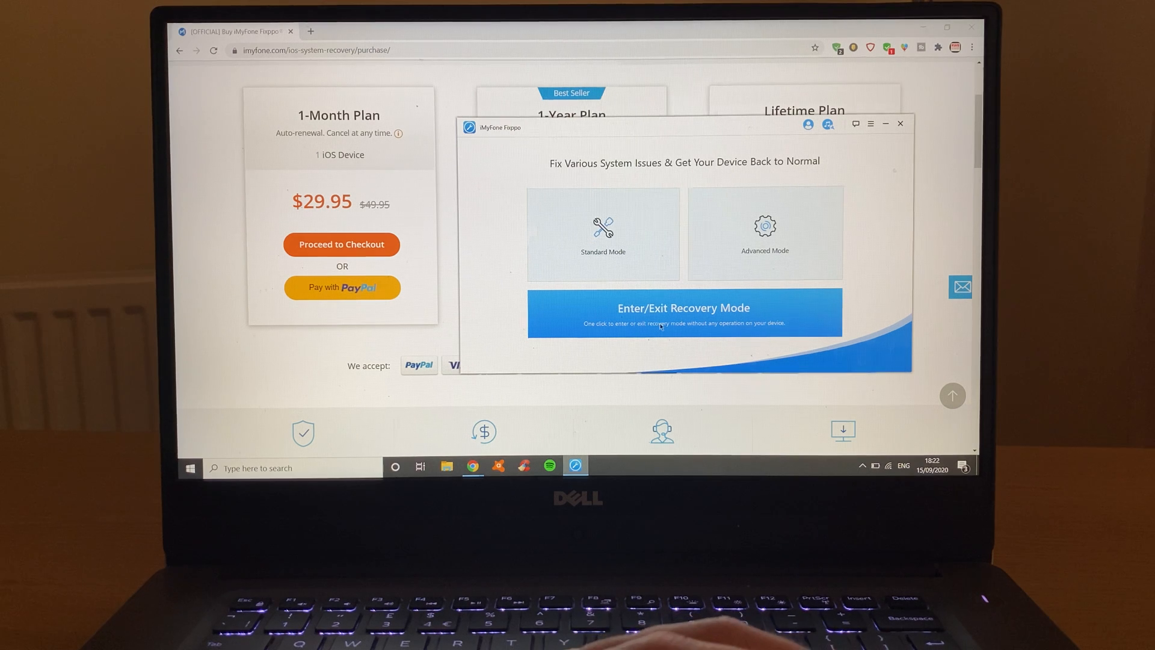
mouse_move(766, 232)
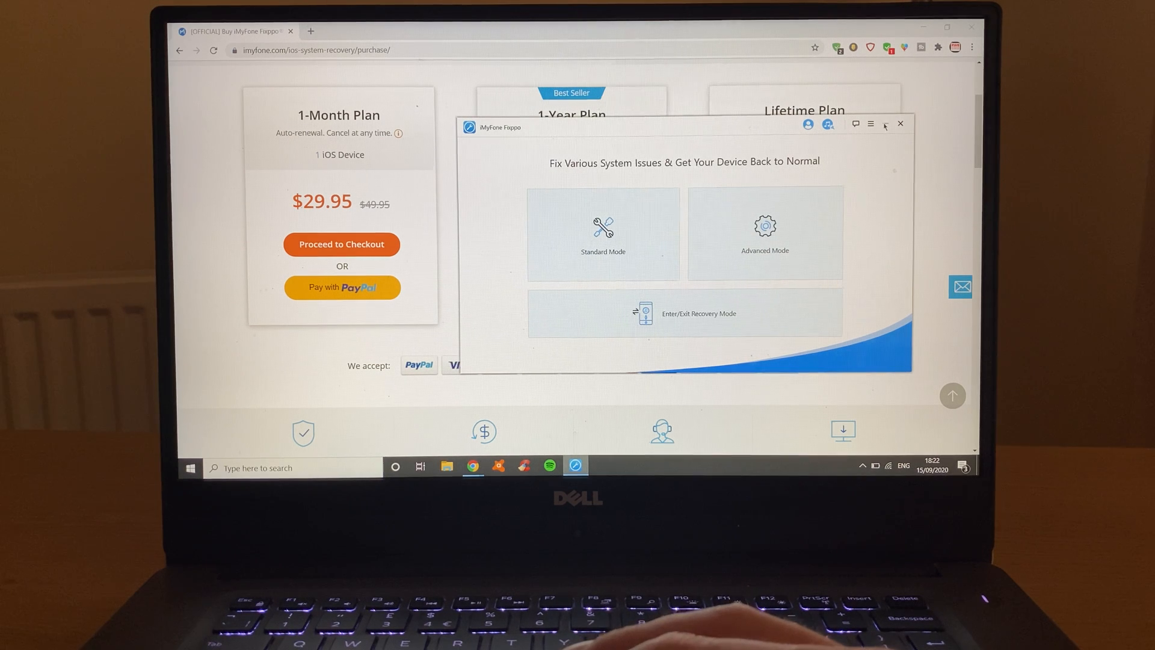
left_click(900, 122)
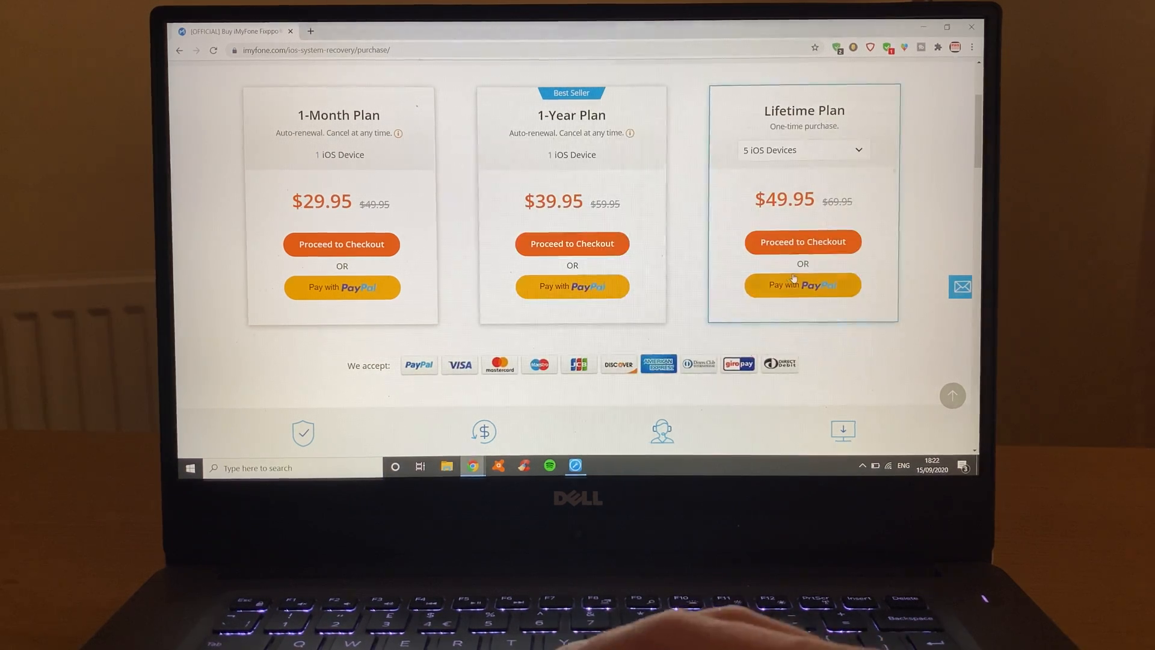